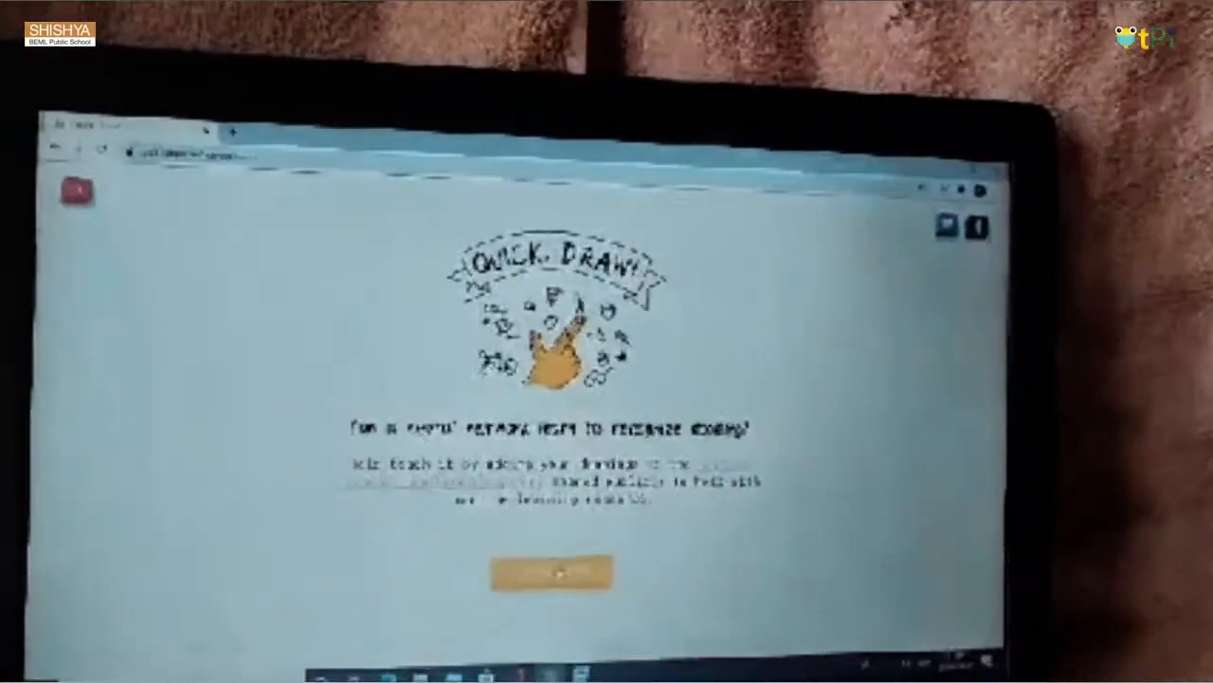
# Start a new game and accept the first challenge: draw pliers.
pyautogui.click(539, 569)
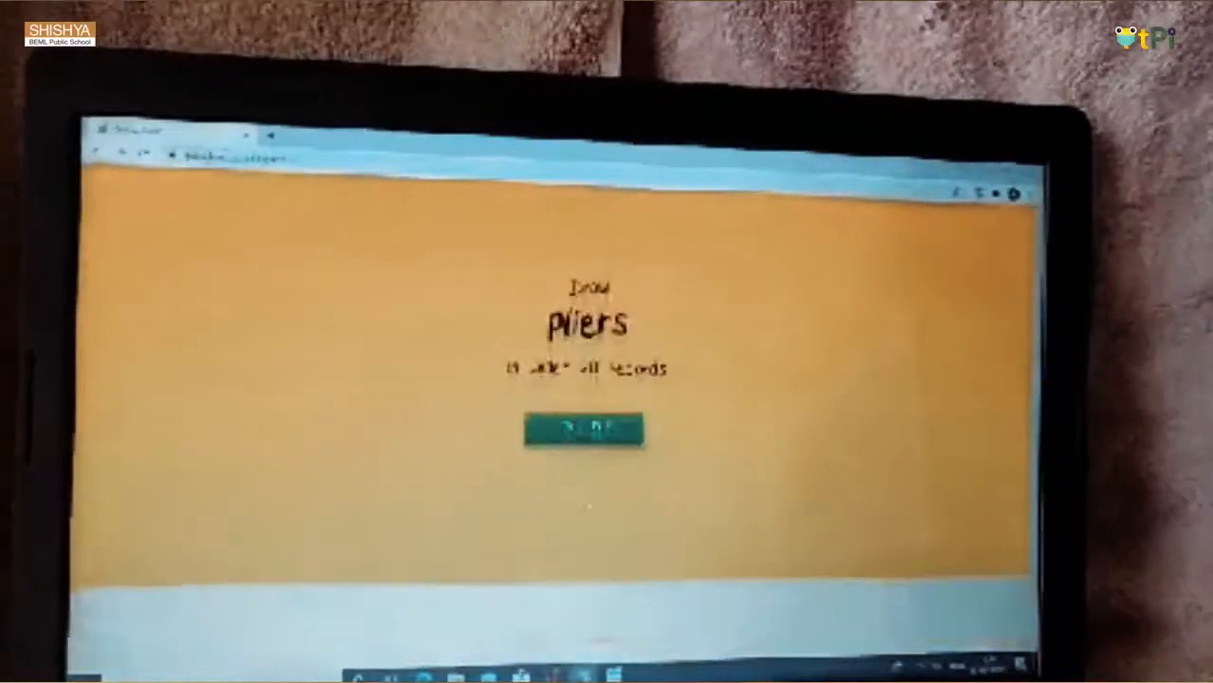
pyautogui.click(580, 428)
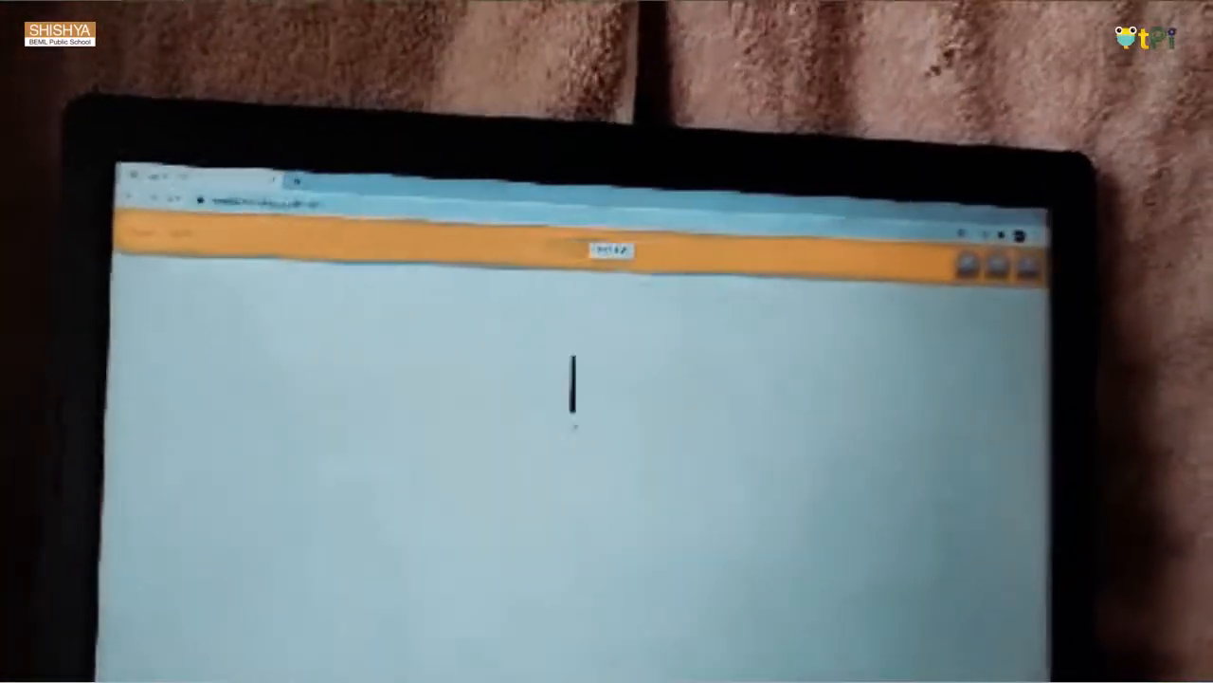
# Sketch a pliers stroke on the canvas, then accept the cactus challenge.
pyautogui.moveTo(576, 360); pyautogui.dragTo(565, 531)
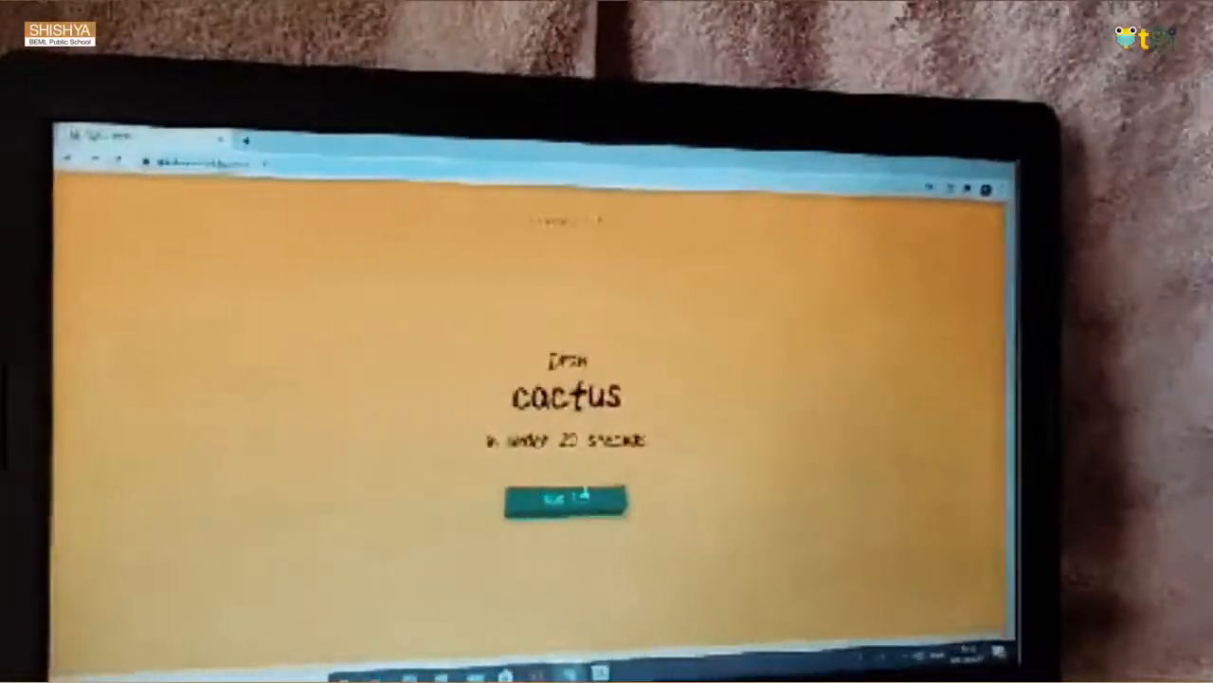
pyautogui.click(565, 500)
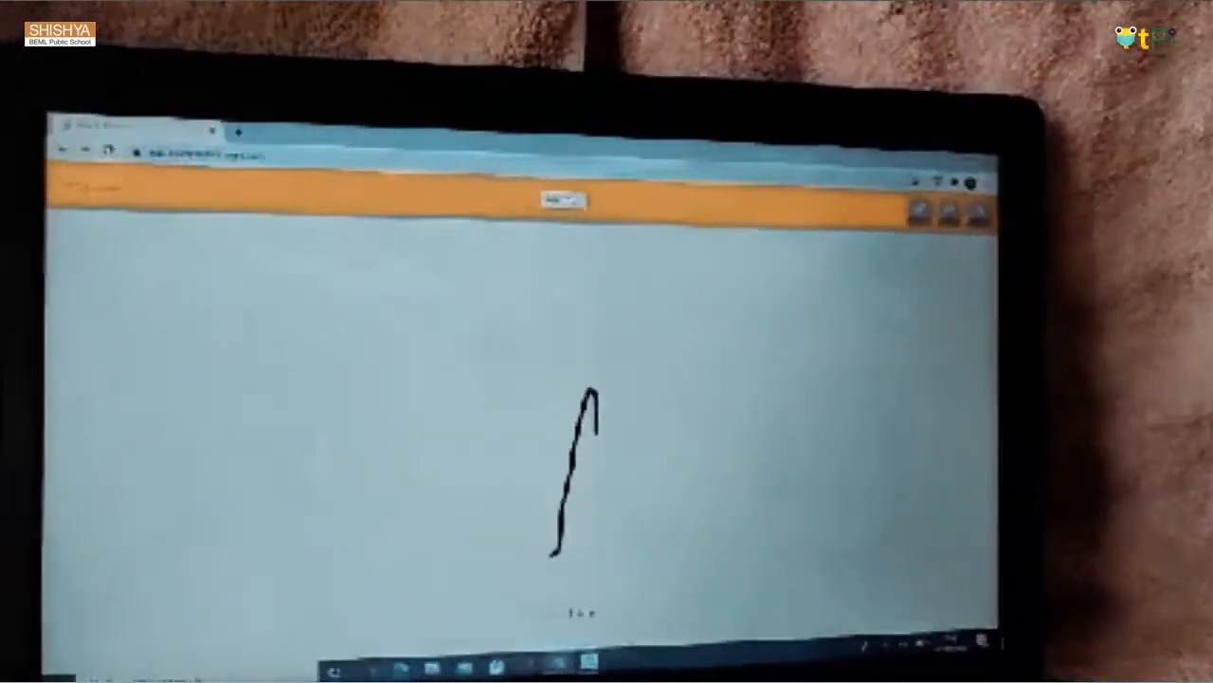